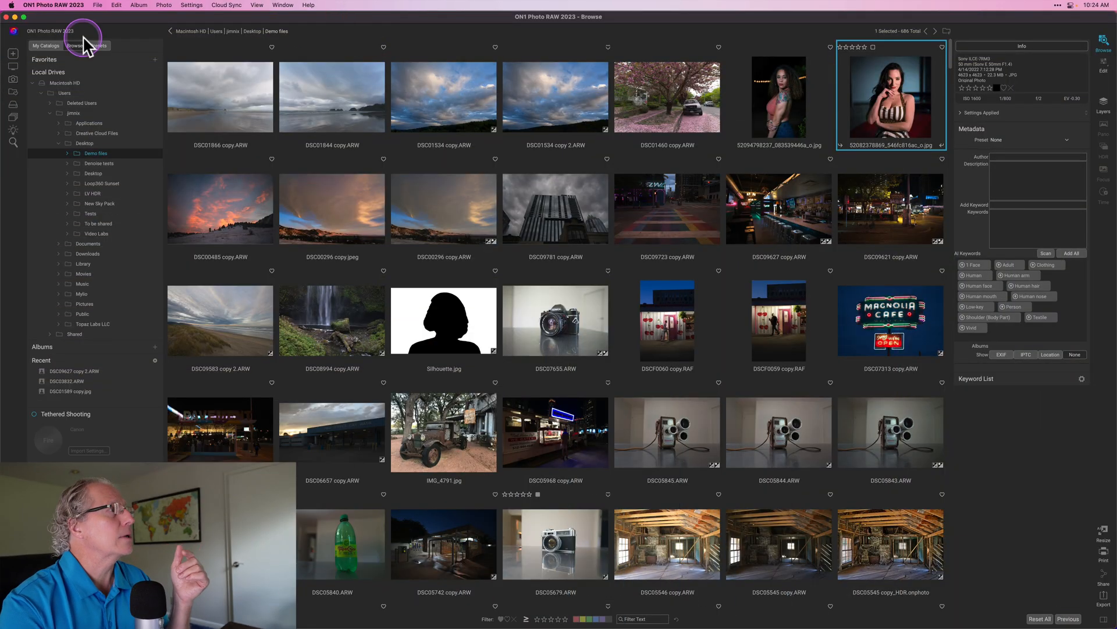
Bring up Preferences on the Keyword AI settings listing folder, face, object and location scanning.
click(52, 4)
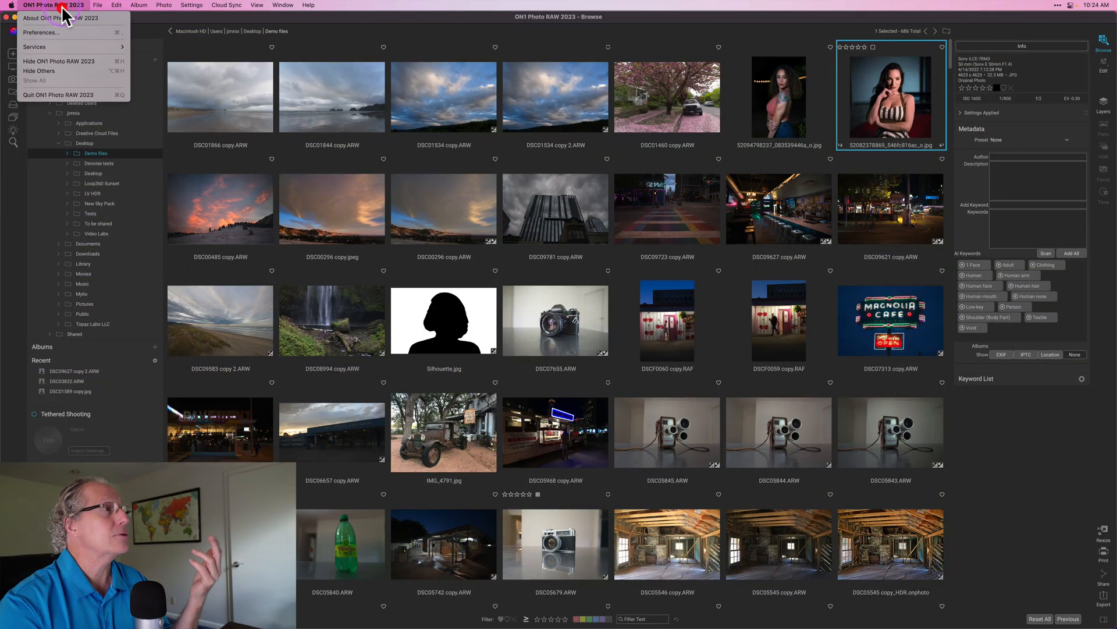
click(40, 33)
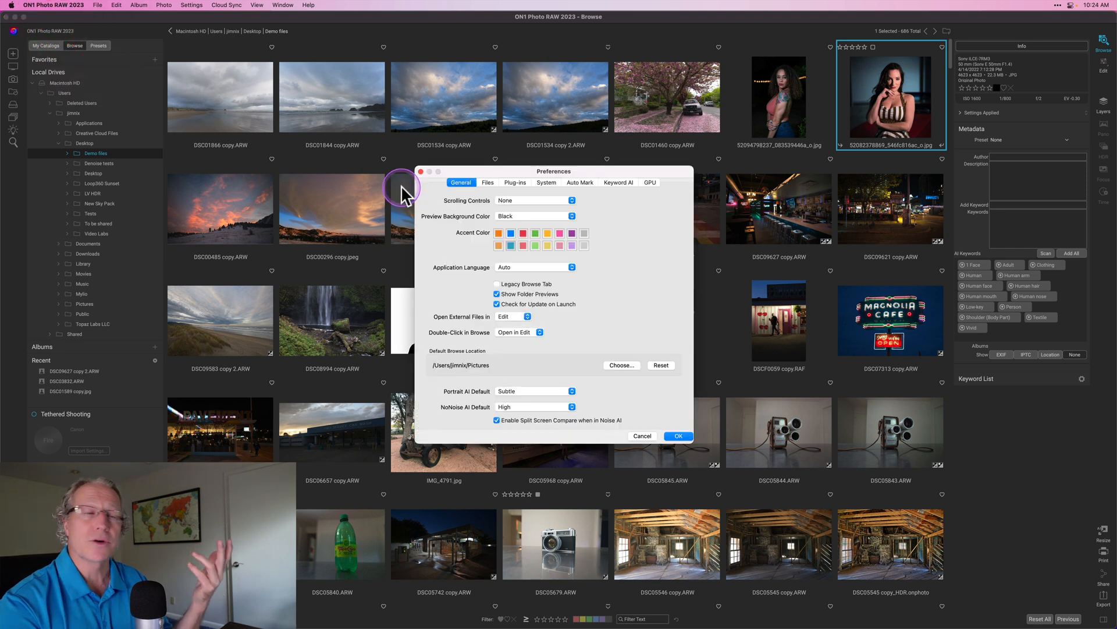
click(618, 183)
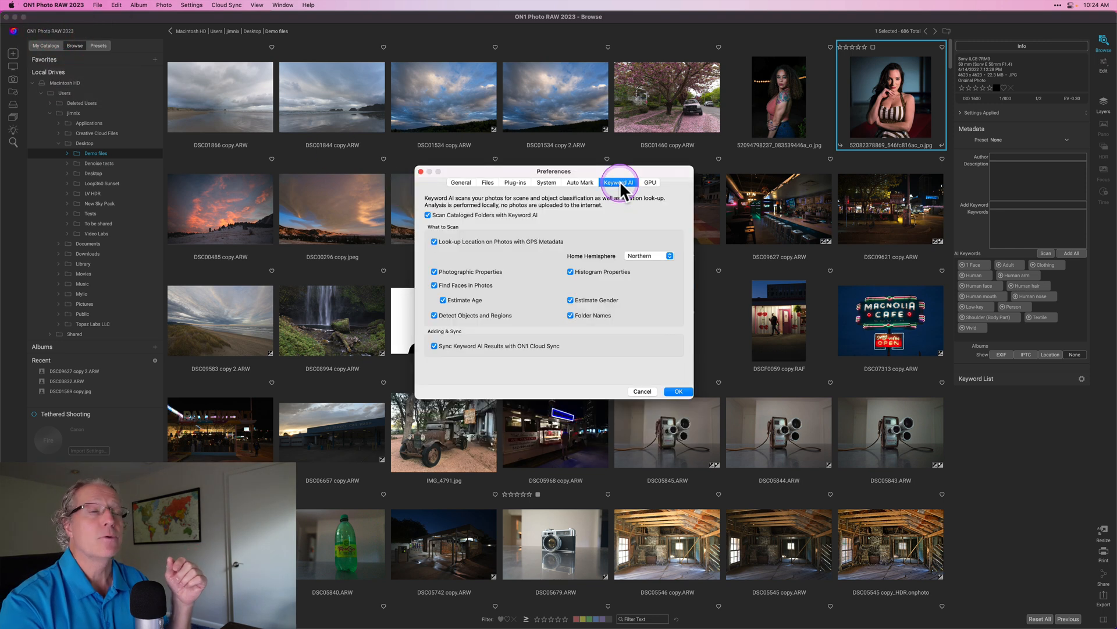
mouse_move(622, 225)
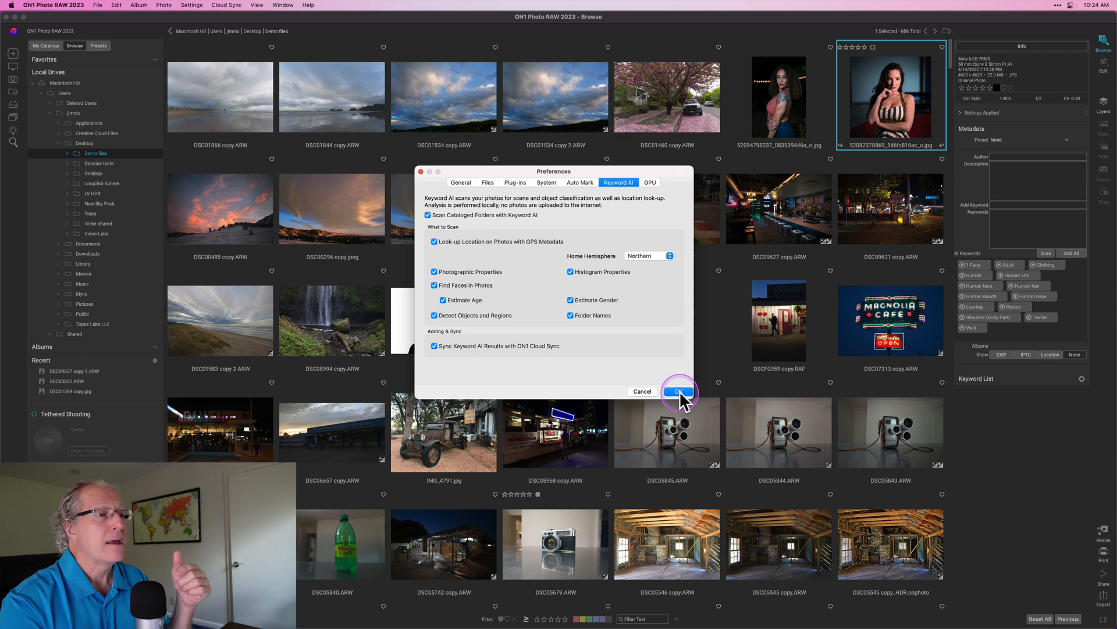
Confirm the Keyword AI preferences with OK and return to the Demo files browse grid.
click(678, 391)
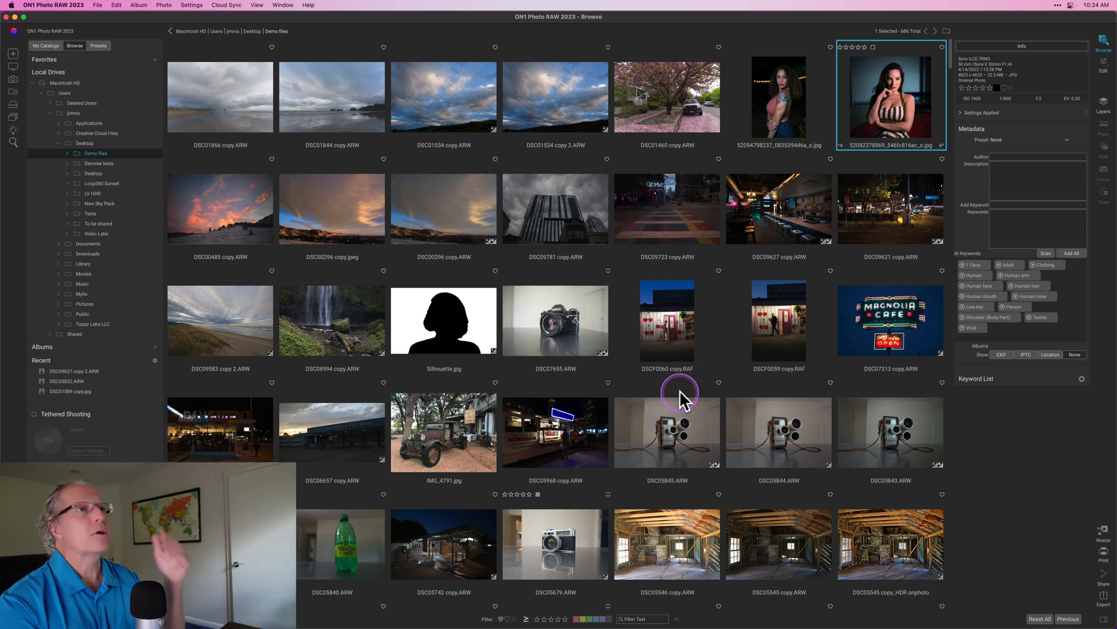
mouse_move(678, 396)
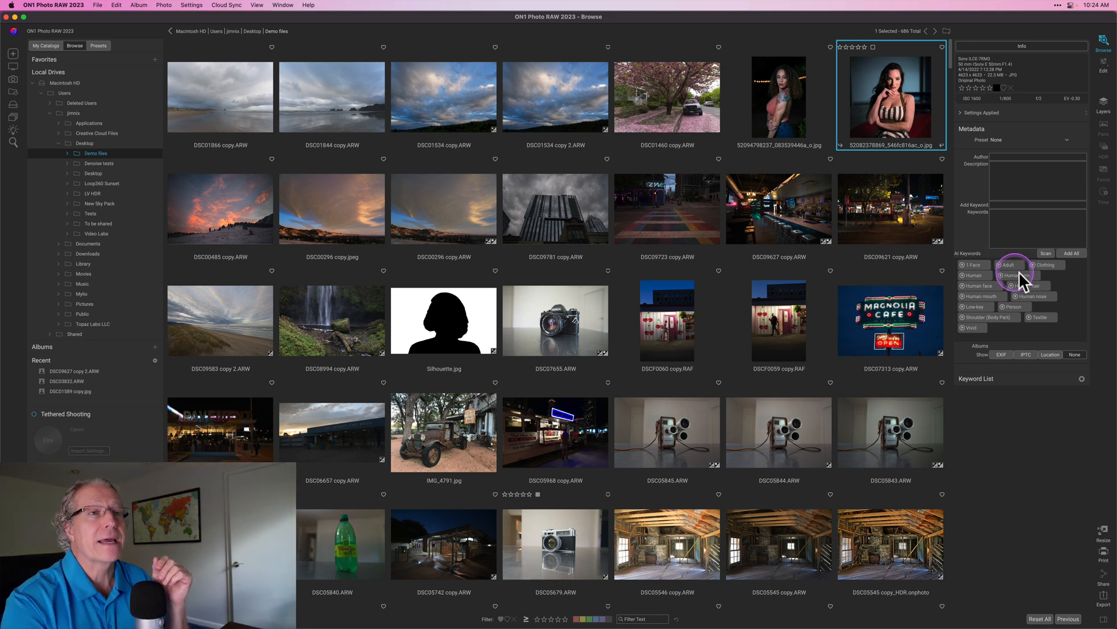
mouse_move(966, 252)
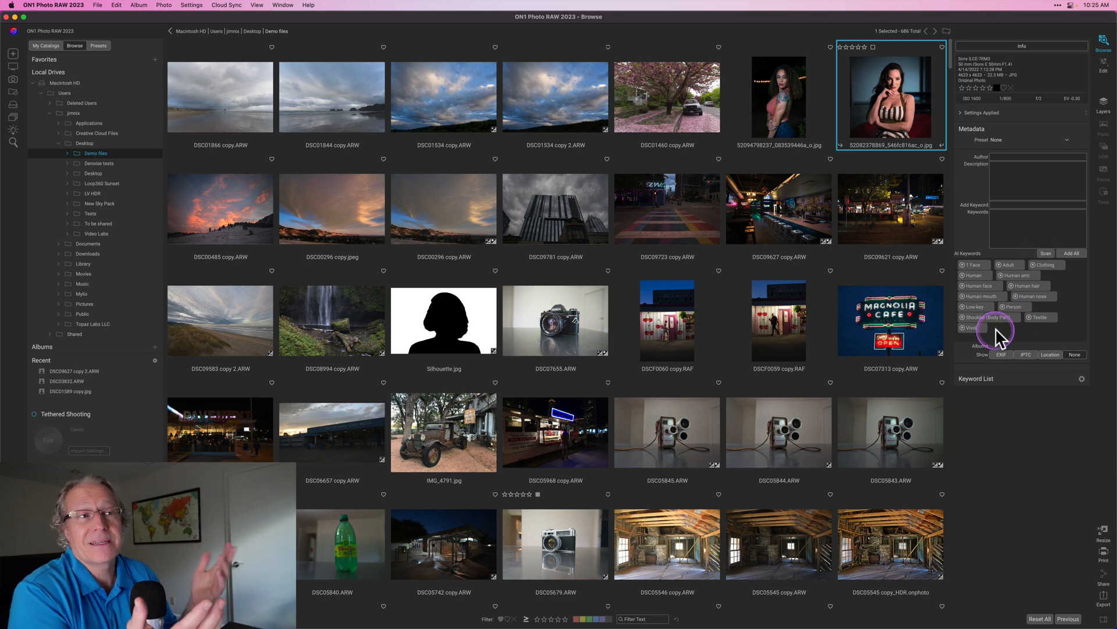
mouse_move(998, 330)
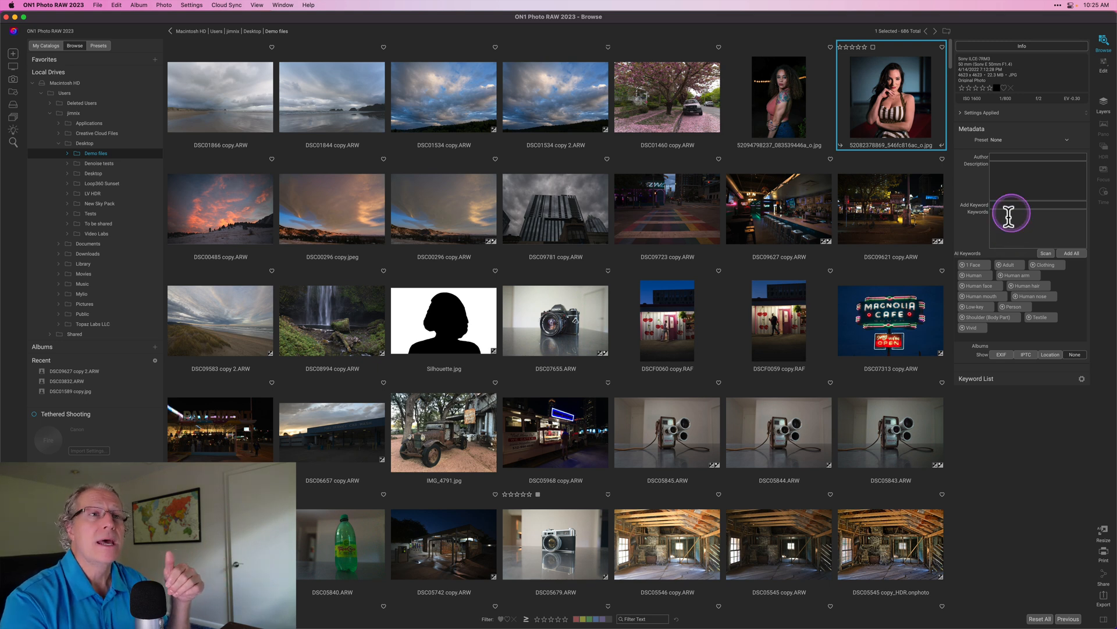
Select DSC01460 copy.ARW to show its AI keywords such as automobile and daytime.
click(666, 96)
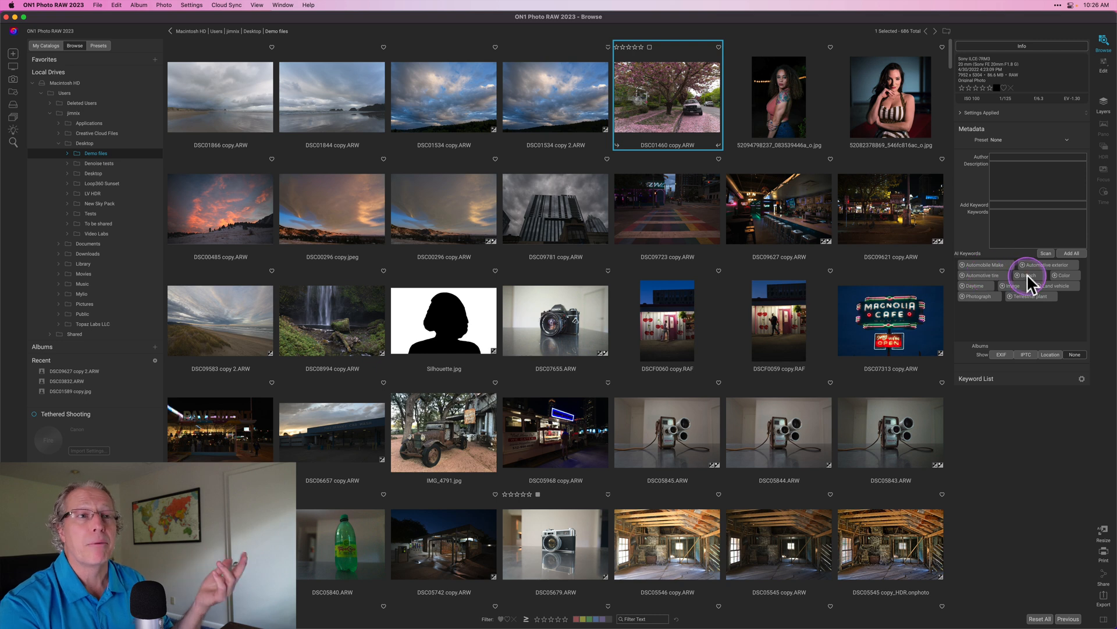
mouse_move(1039, 306)
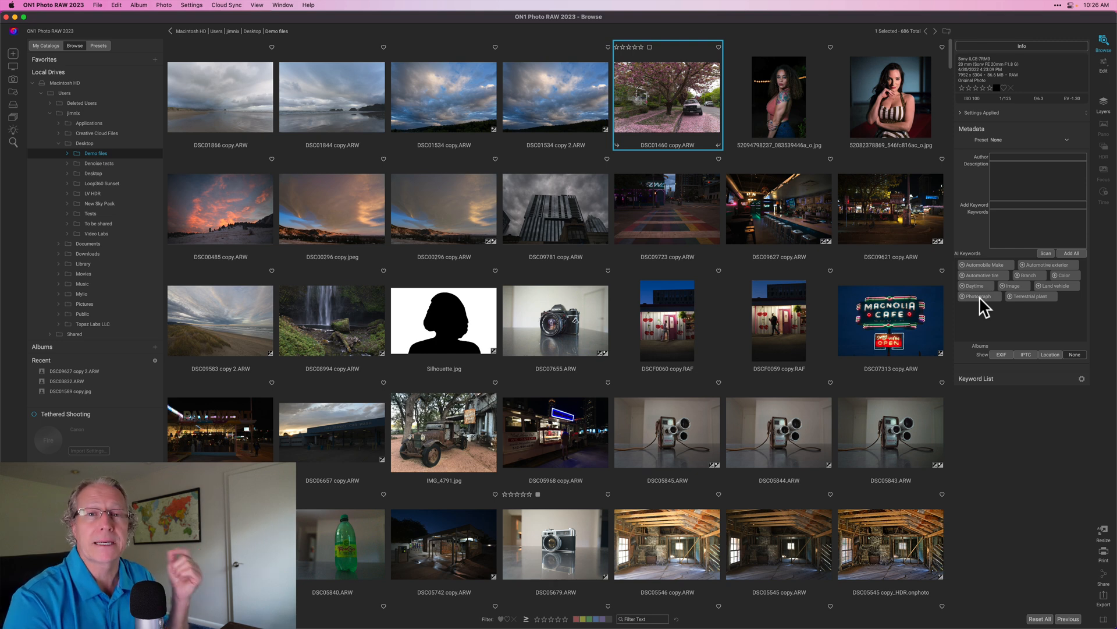
Select DSC07655 copy.ARW then DSC05820 copy.jpg to compare camera and stream keywords.
click(555, 319)
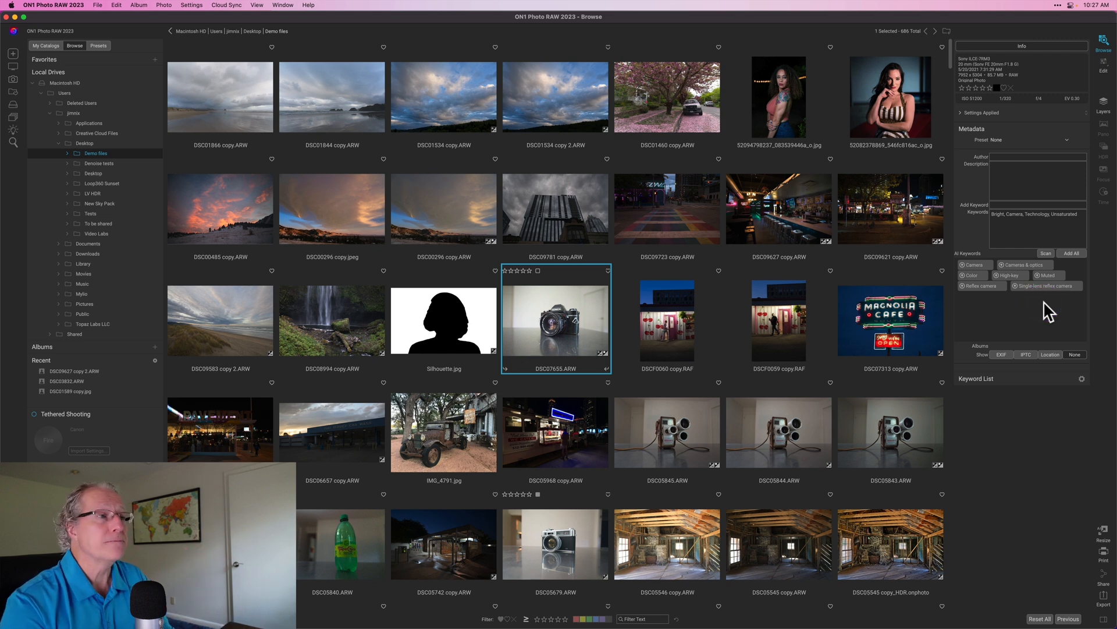
click(332, 319)
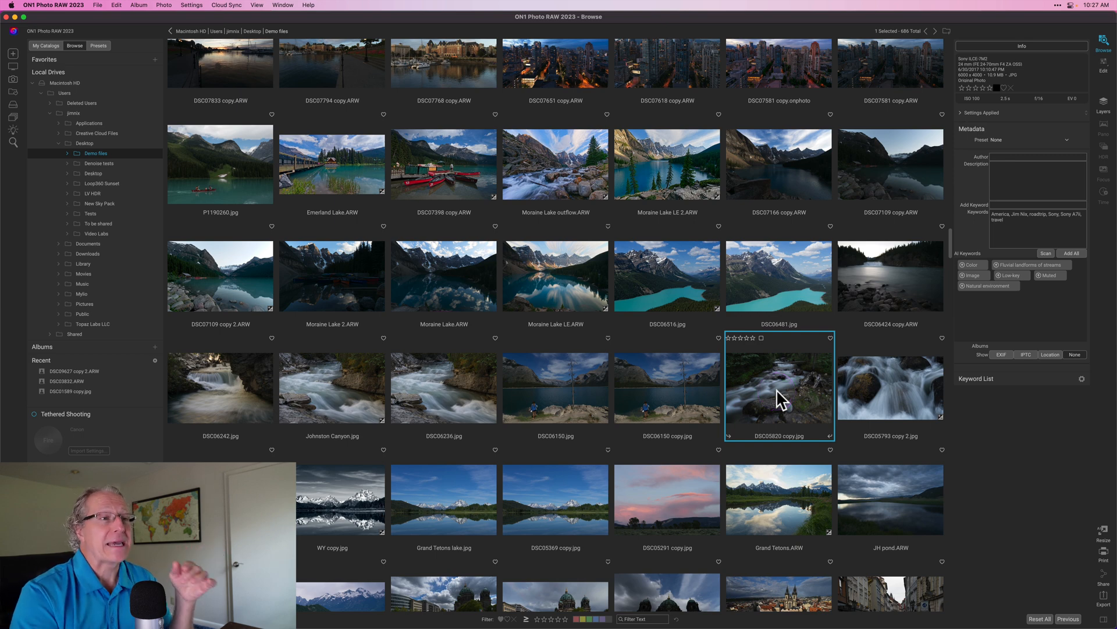
Reveal the stream photo's full keyword list: color, low-key, muted, fluvial landforms, natural environment.
click(780, 392)
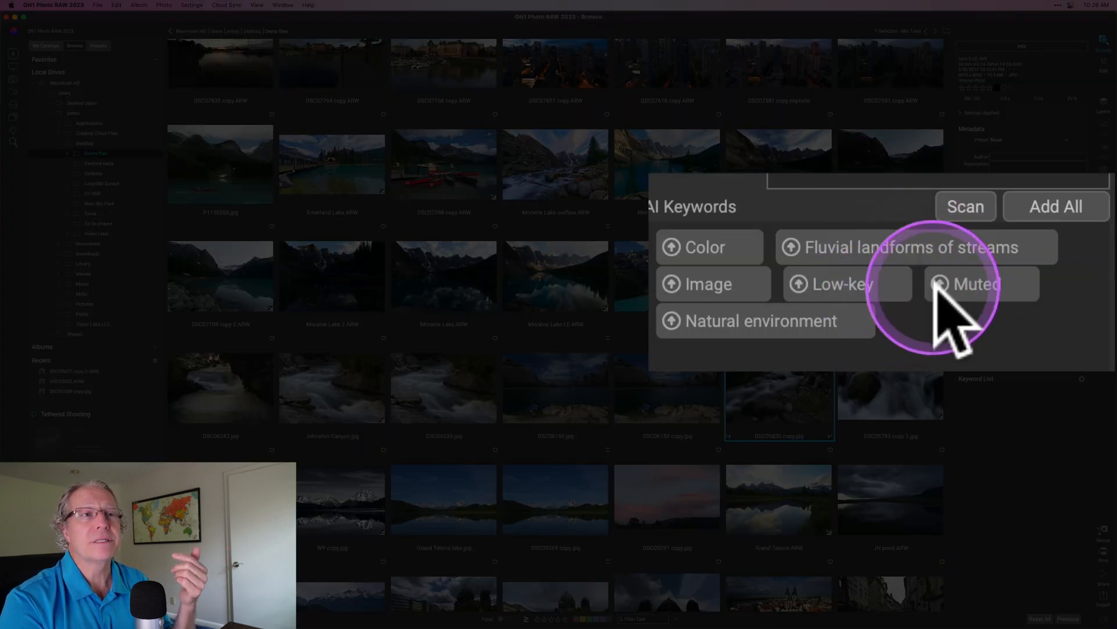
mouse_move(1042, 312)
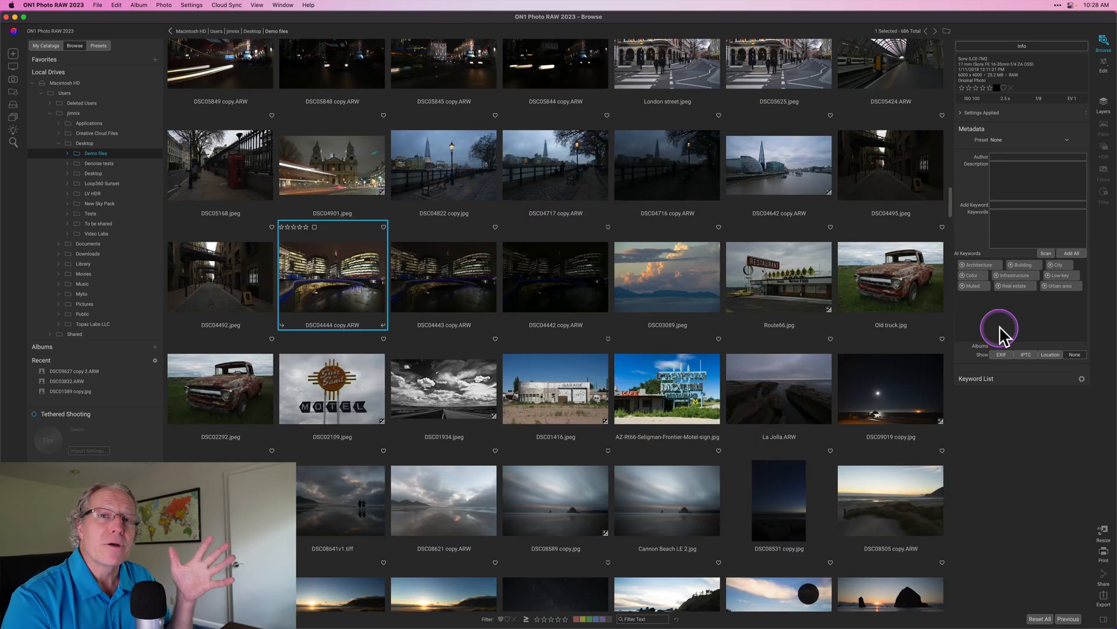
mouse_move(1001, 332)
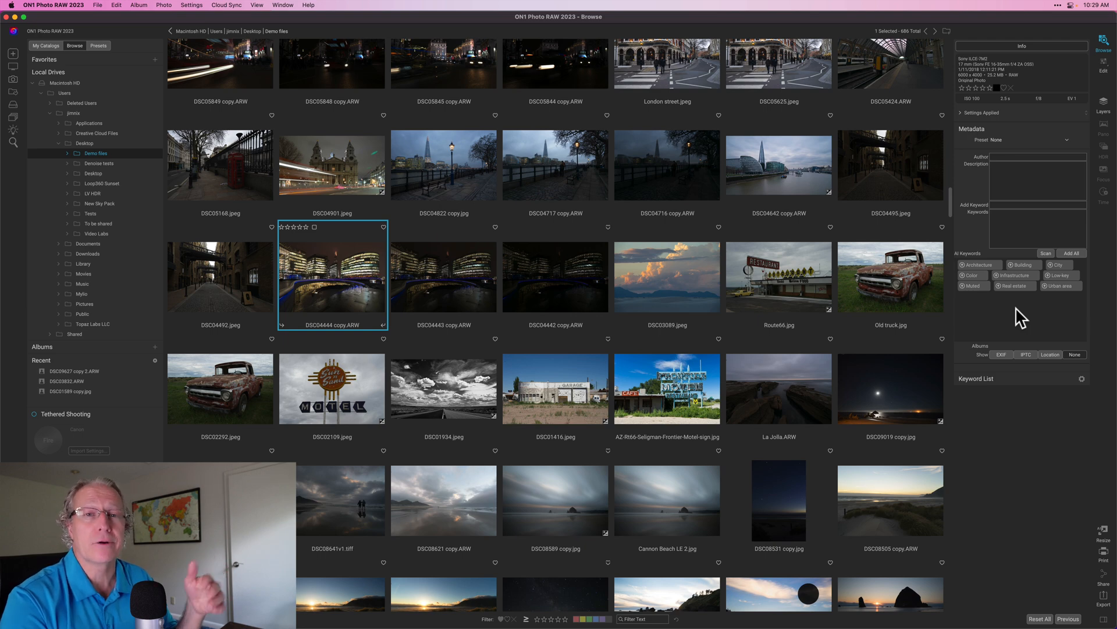
Switch between beach shots DSC01666 copy.ARW and DSC01844 copy.ARW to compare their keywords.
scroll(down, 3)
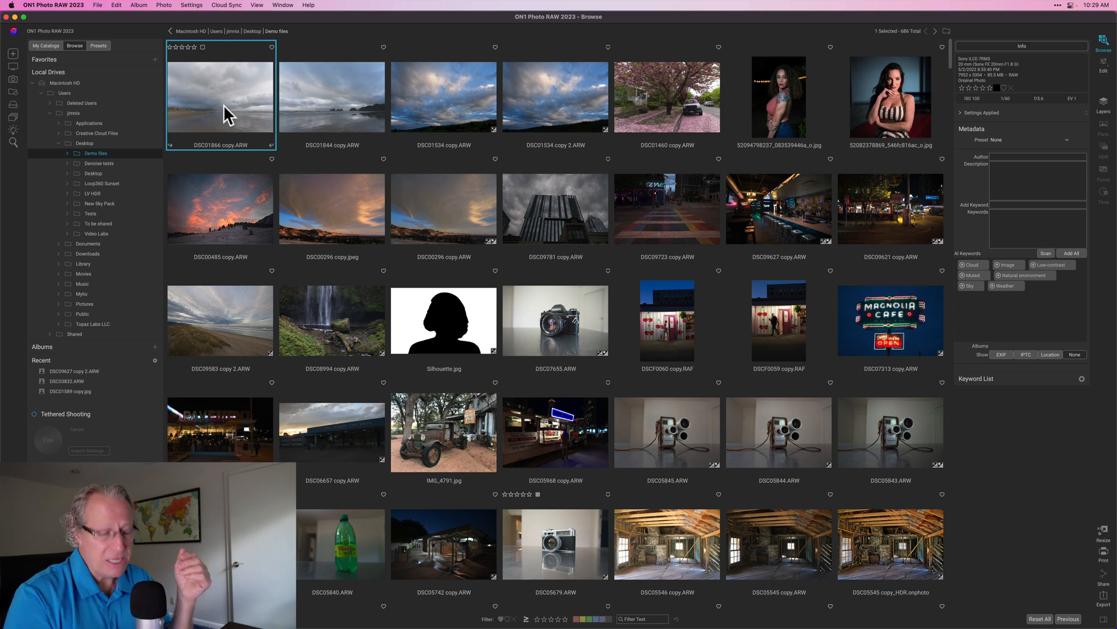
click(332, 97)
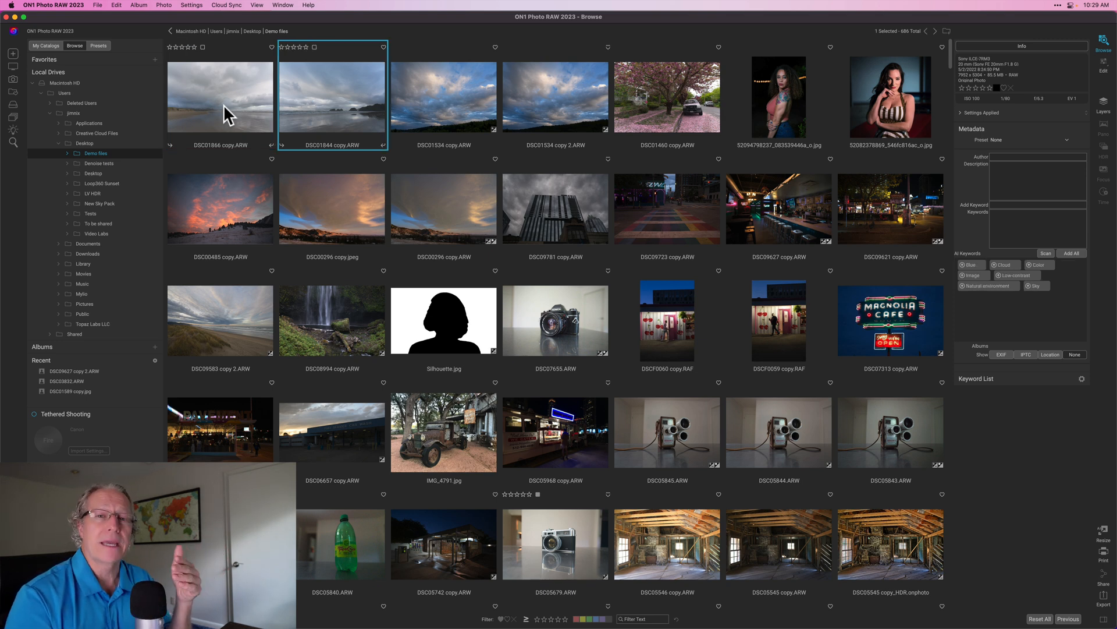
click(220, 96)
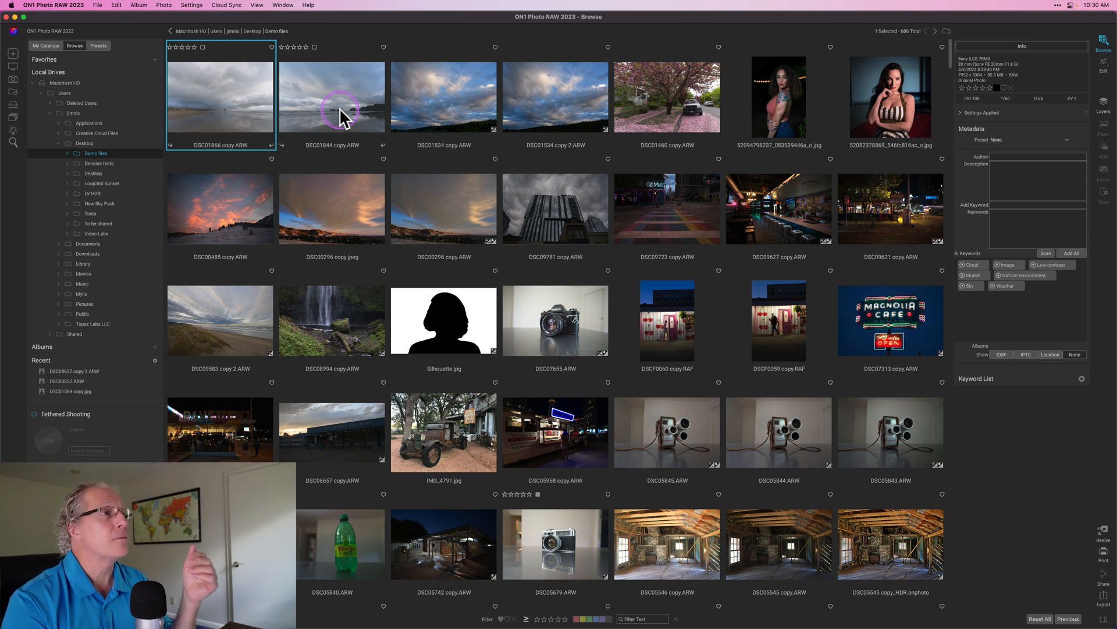
click(332, 98)
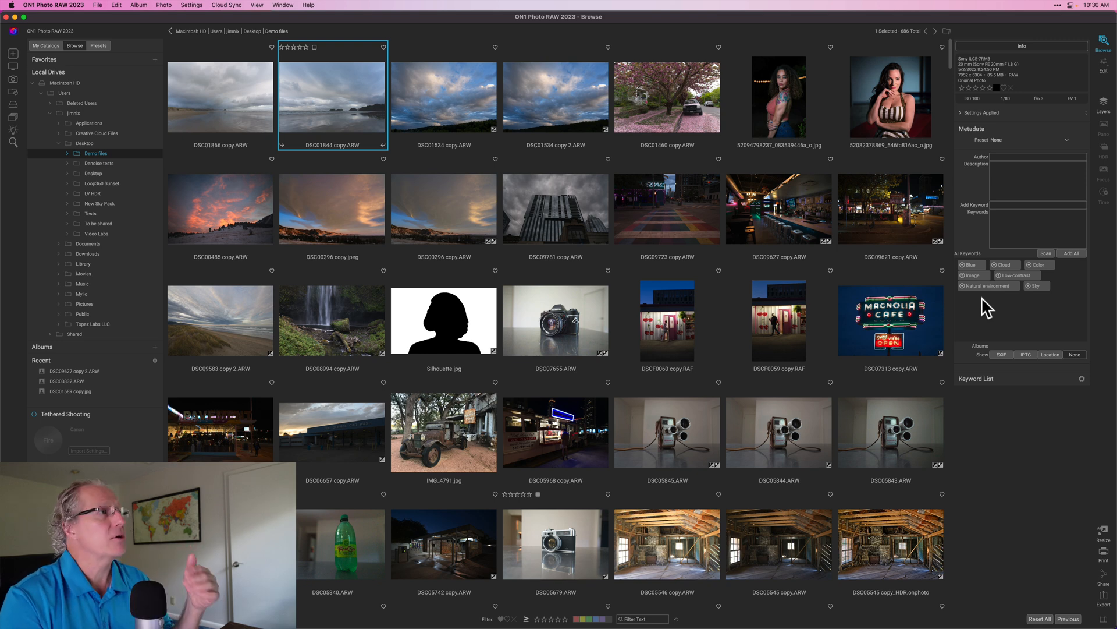
click(220, 97)
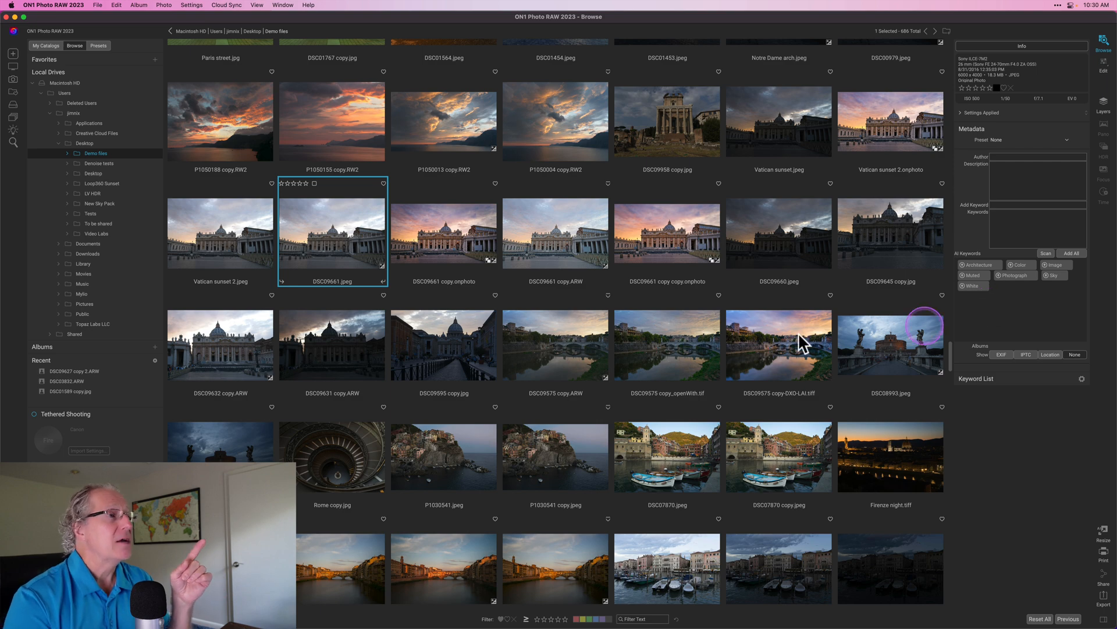
mouse_move(447, 235)
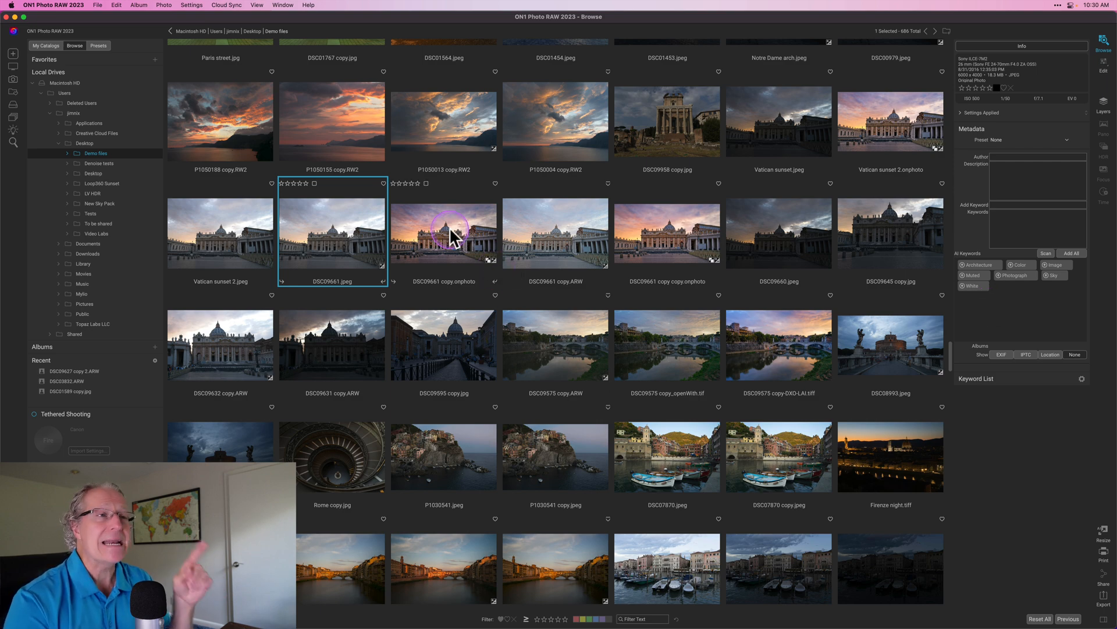
Select DSC09661 copy.onphoto, showing its reduced keywords color, image, sky, vivid.
click(444, 233)
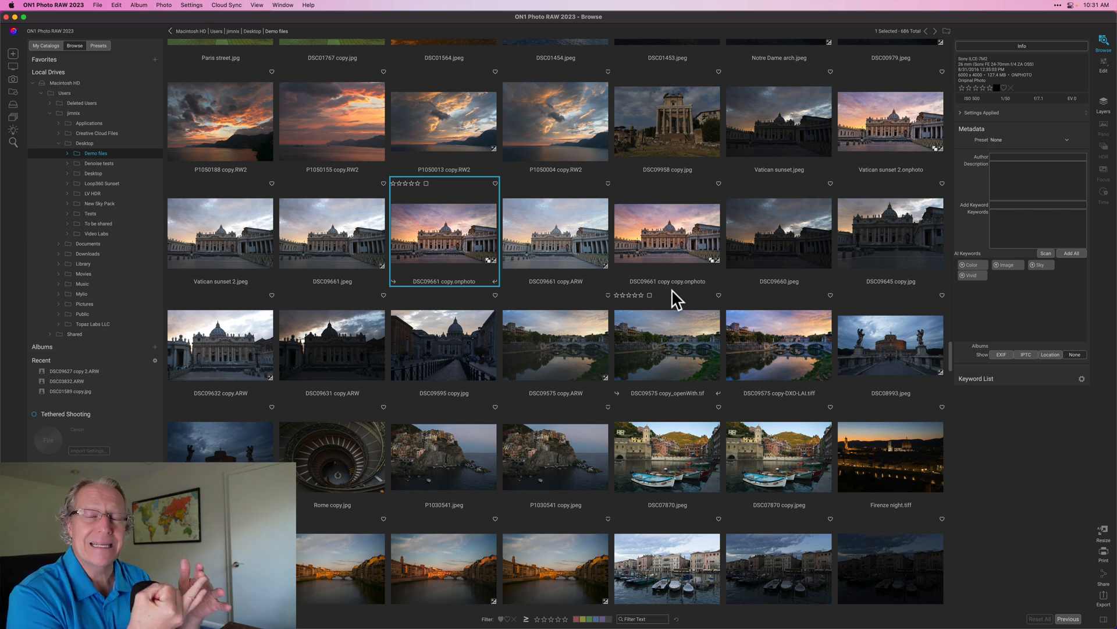
Select the unscanned robin photo among the Unsplash images further down the grid.
scroll(down, 3)
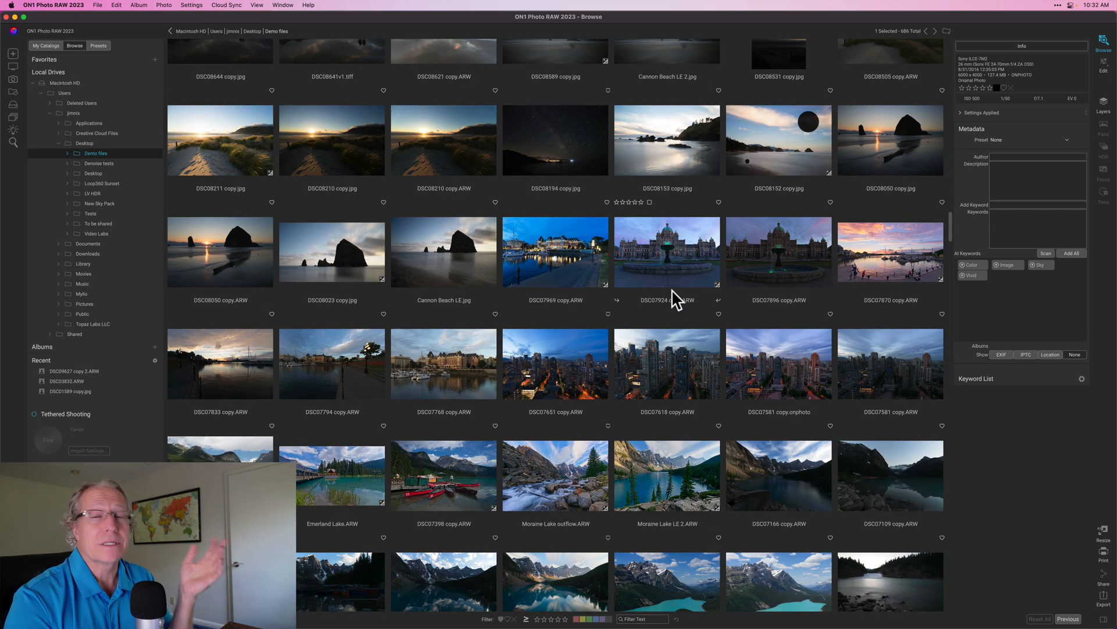
scroll(down, 3)
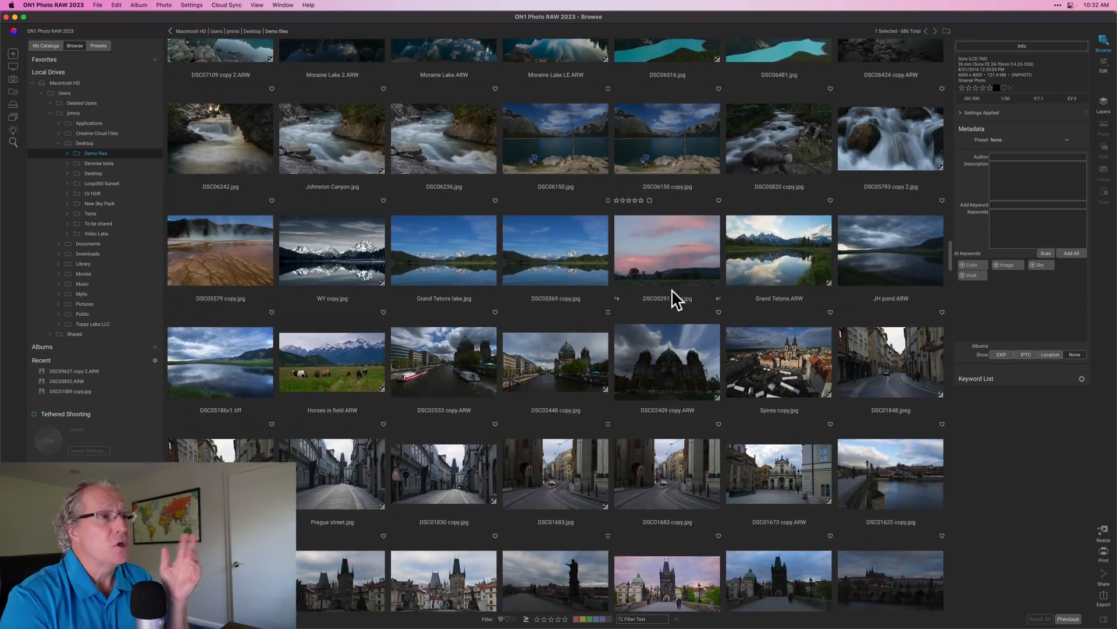
scroll(down, 3)
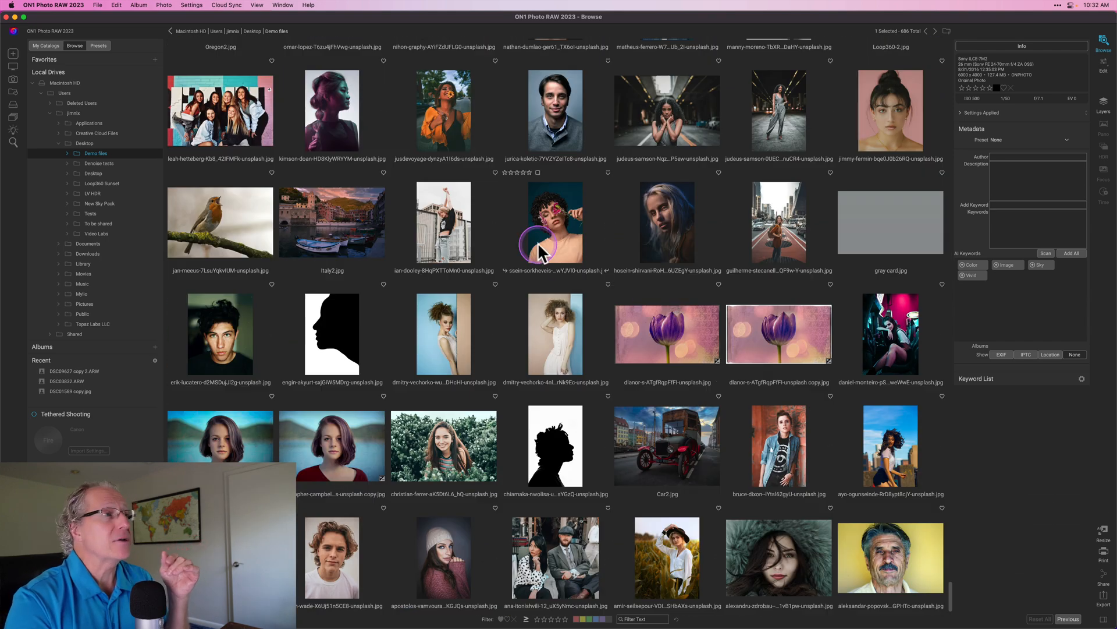
click(220, 221)
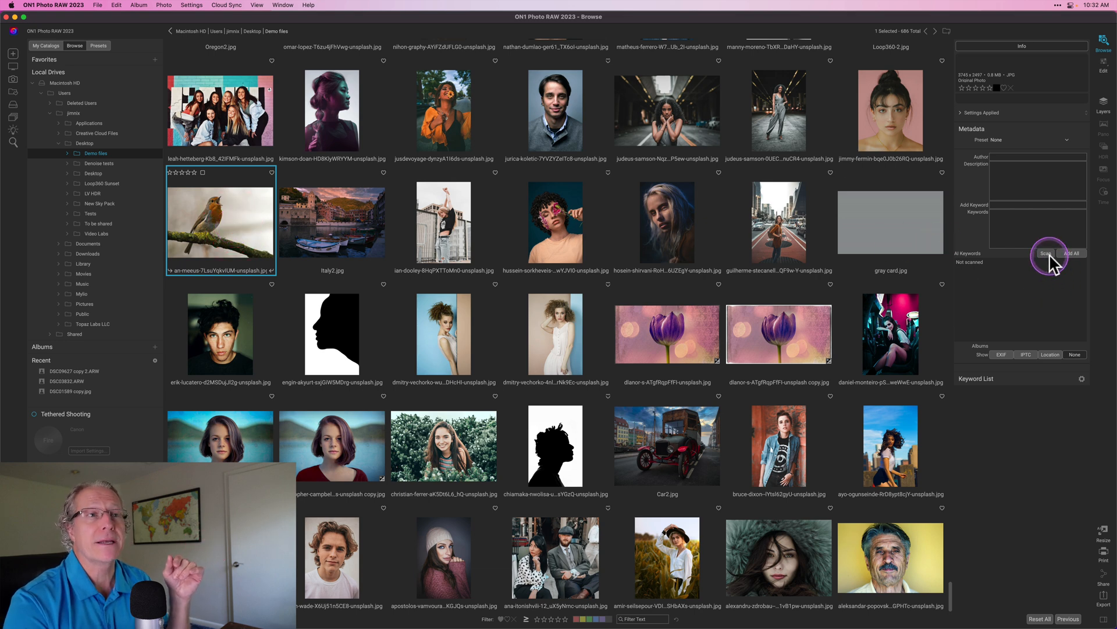
Scan the robin photo, yielding keywords Bird, High-key, Muted and Old World flycatcher.
click(1046, 252)
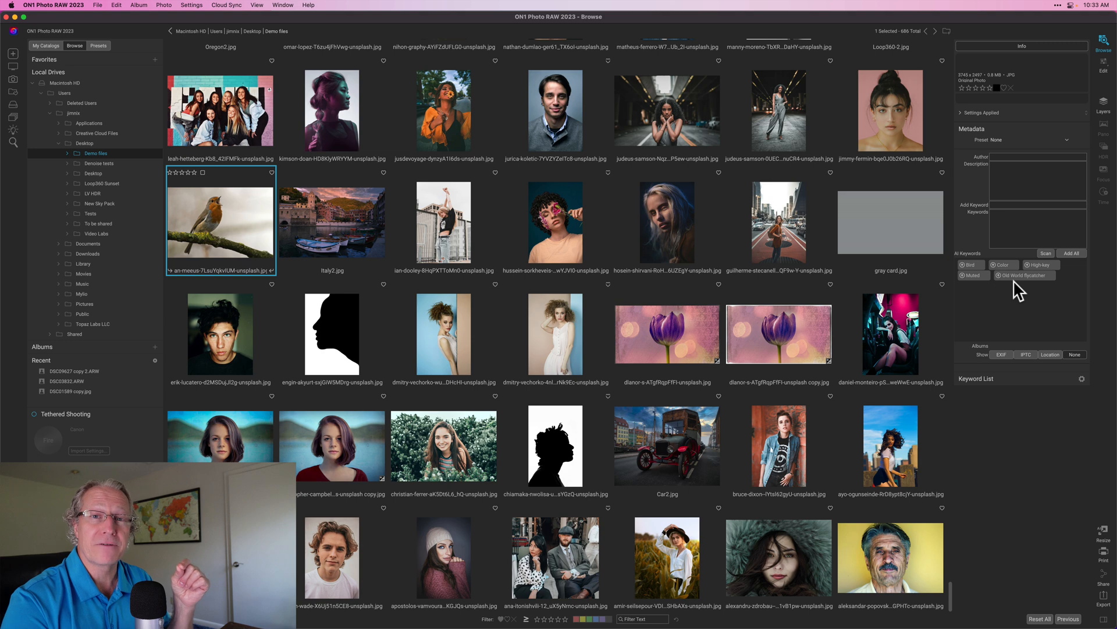
mouse_move(780, 367)
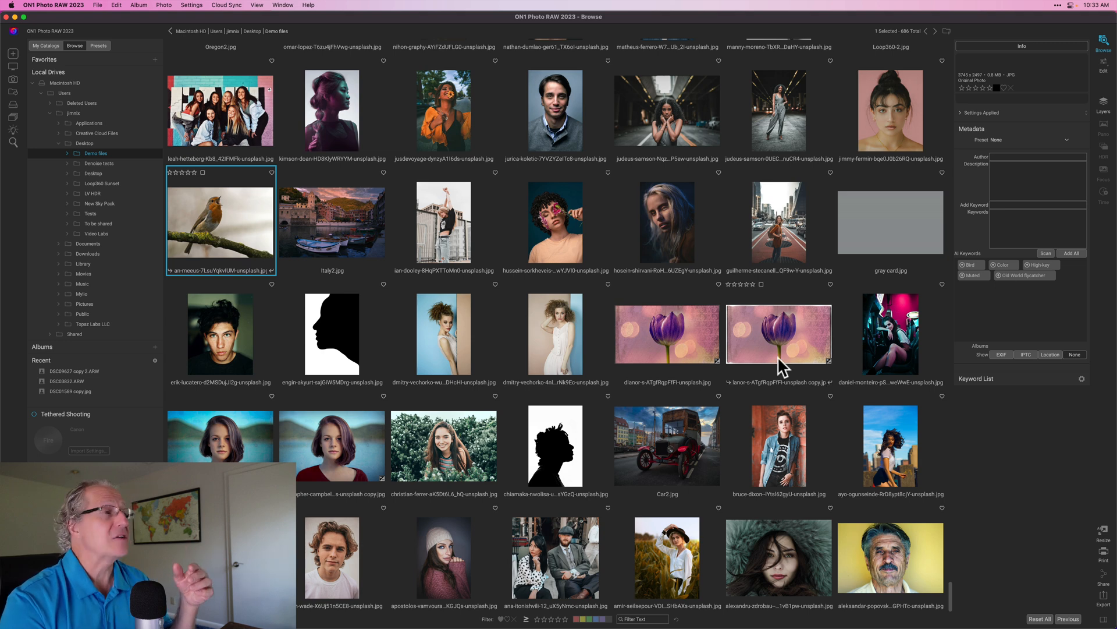